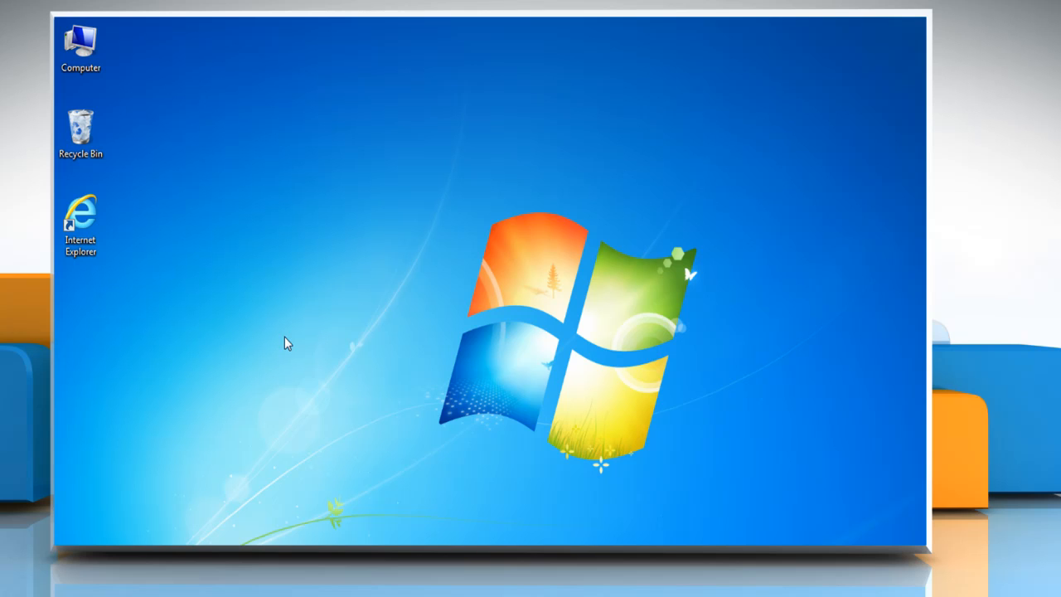
Open Gmail's Settings page from the gear menu to show General options
right_click(81, 220)
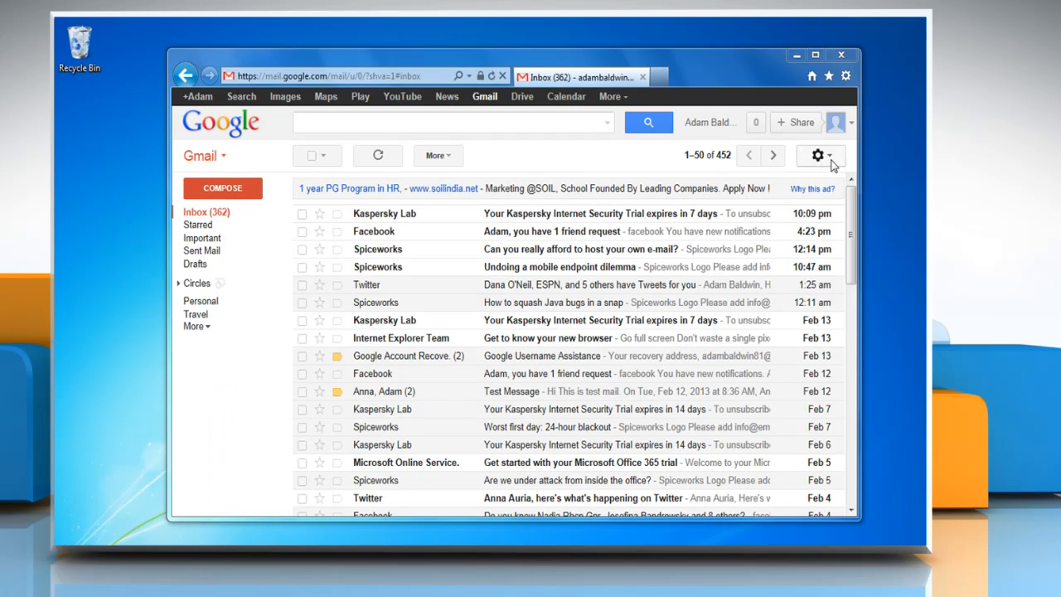
click(819, 155)
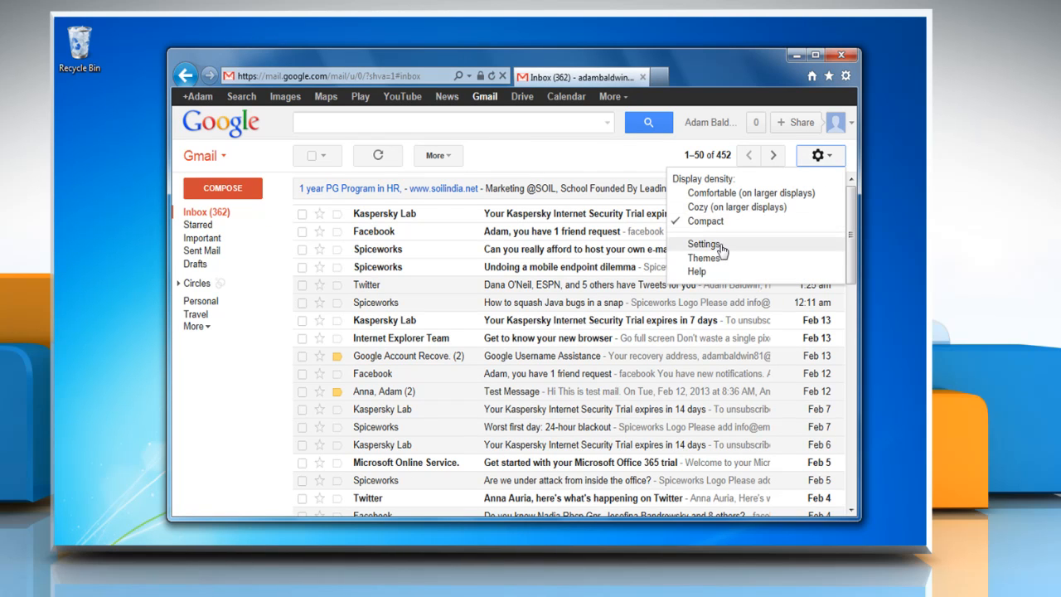
click(704, 243)
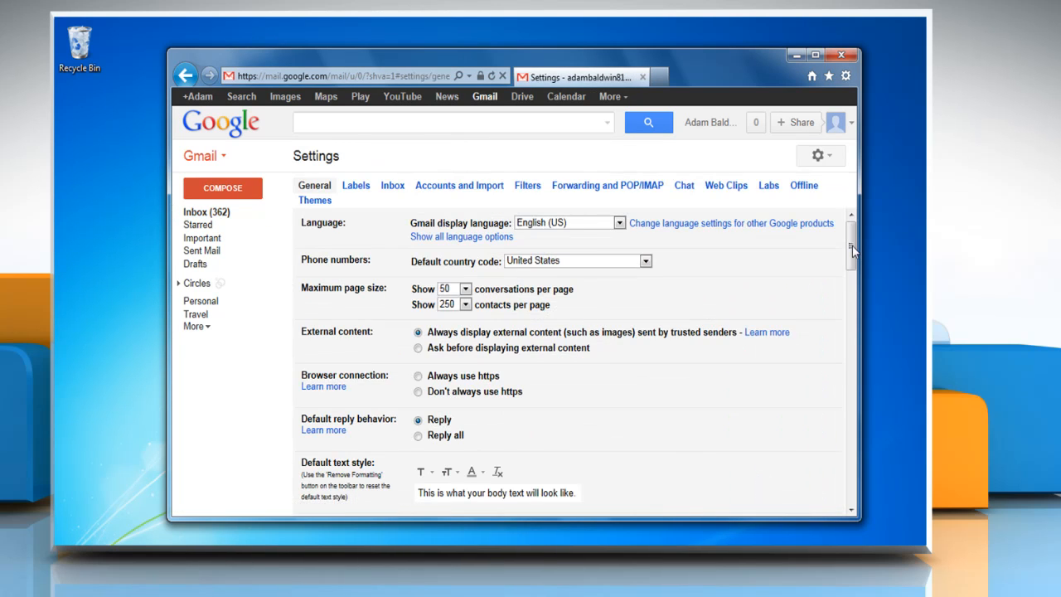
scroll(down, 3)
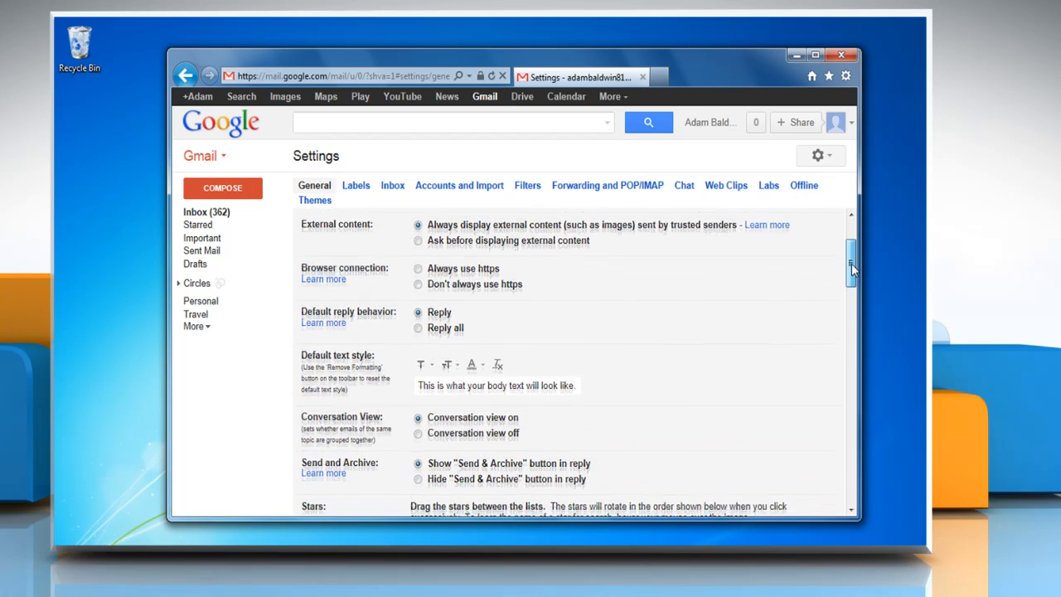
scroll(down, 3)
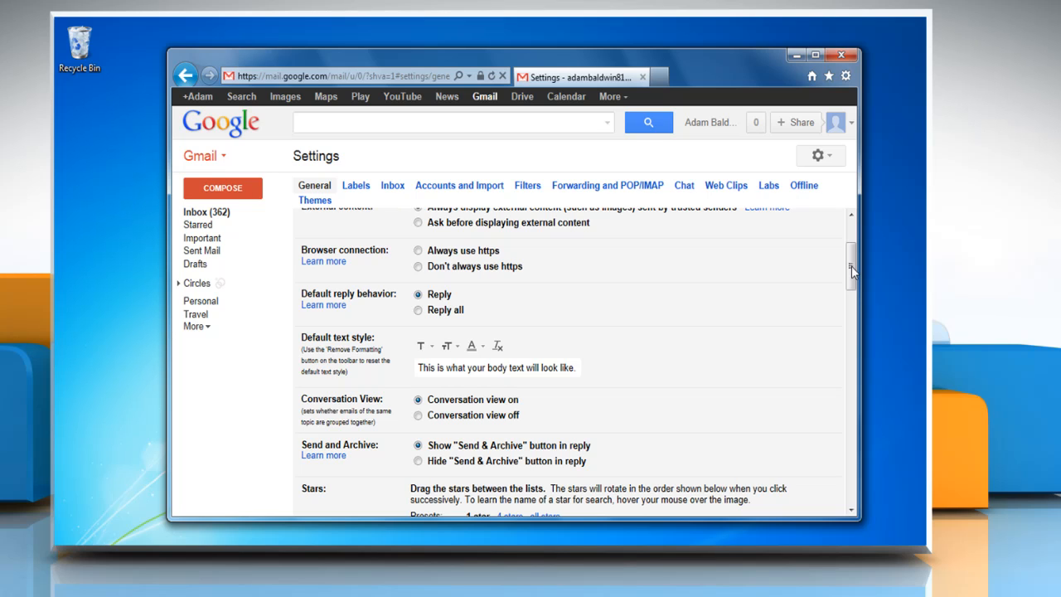
Toggle Browser connection to 'Don't always use https', then back to 'Always use https'
click(418, 266)
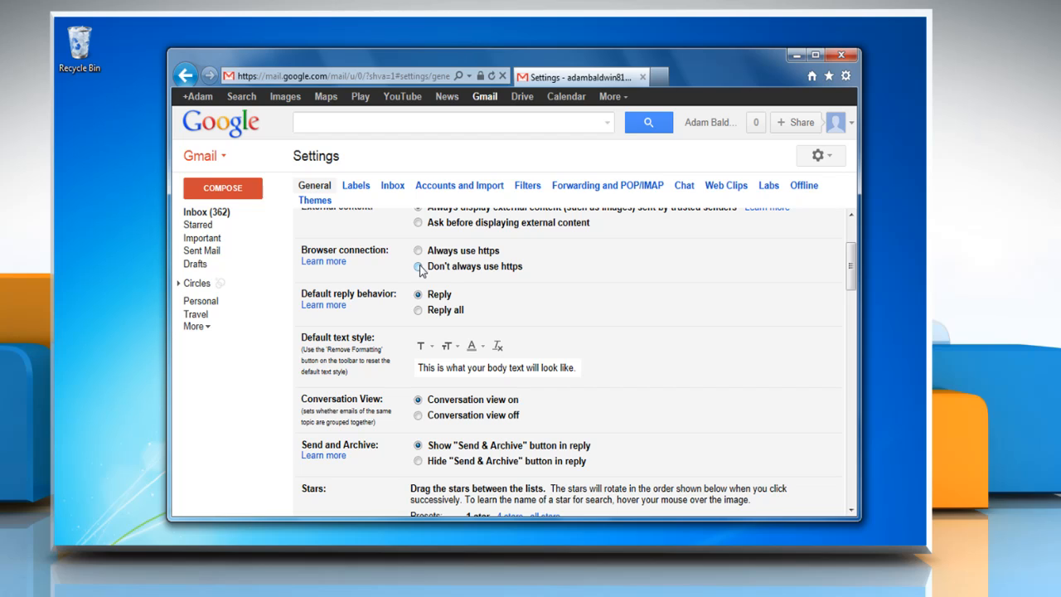
click(419, 266)
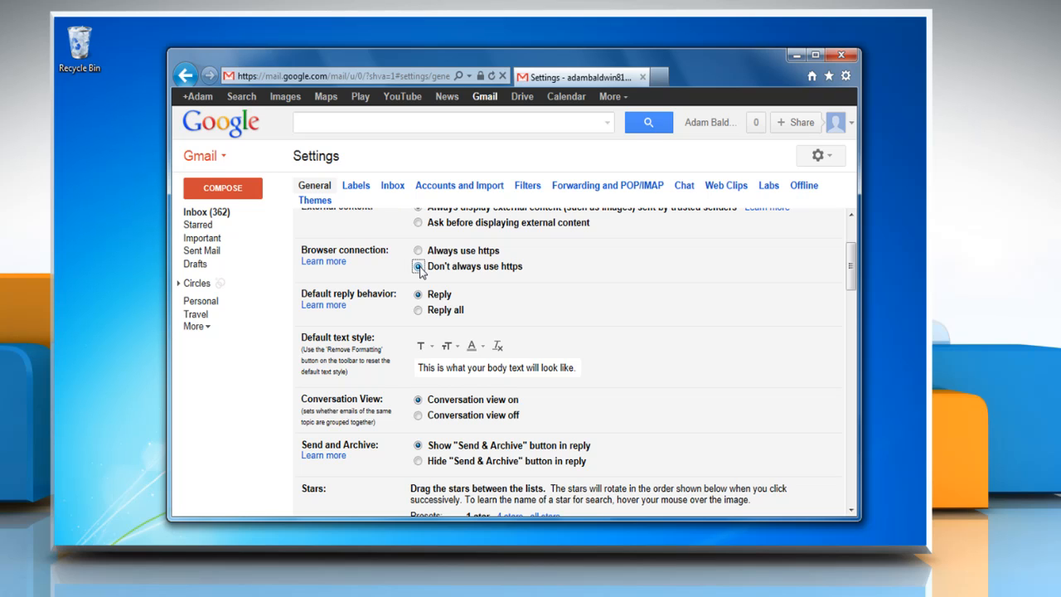
click(418, 250)
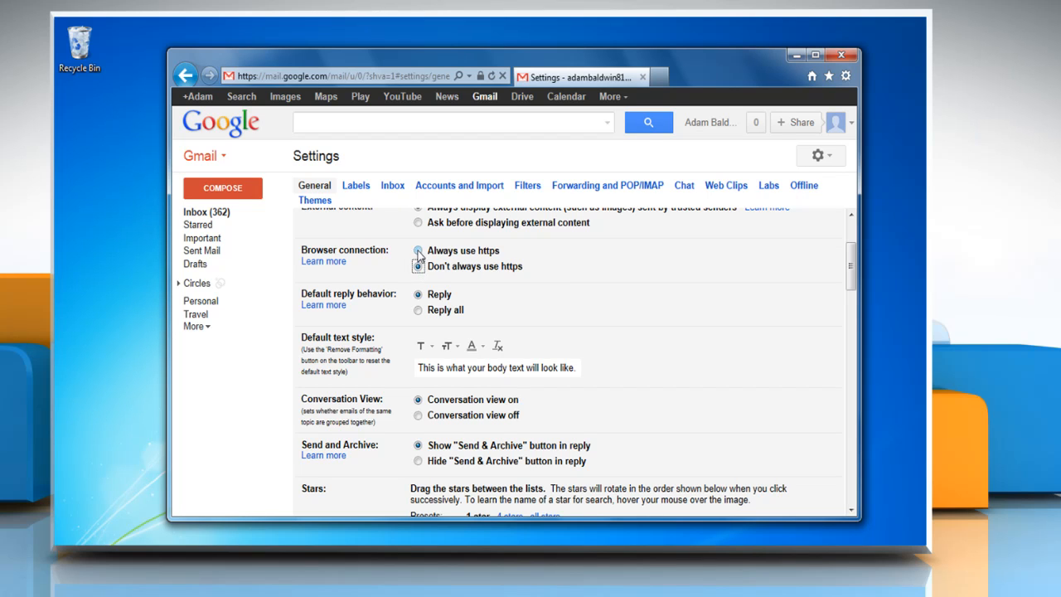
click(418, 250)
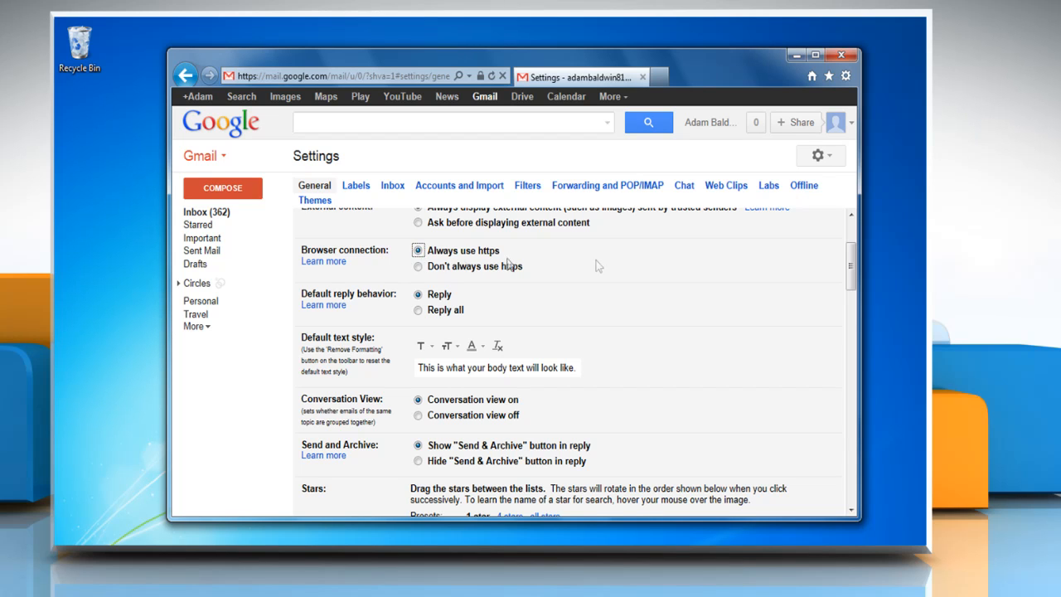
scroll(down, 3)
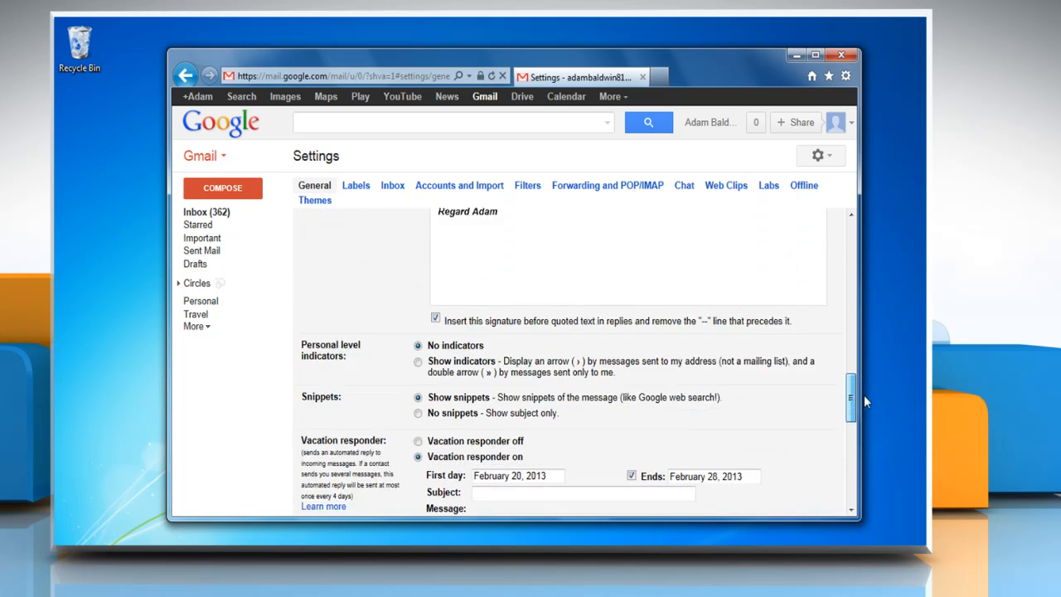
scroll(down, 3)
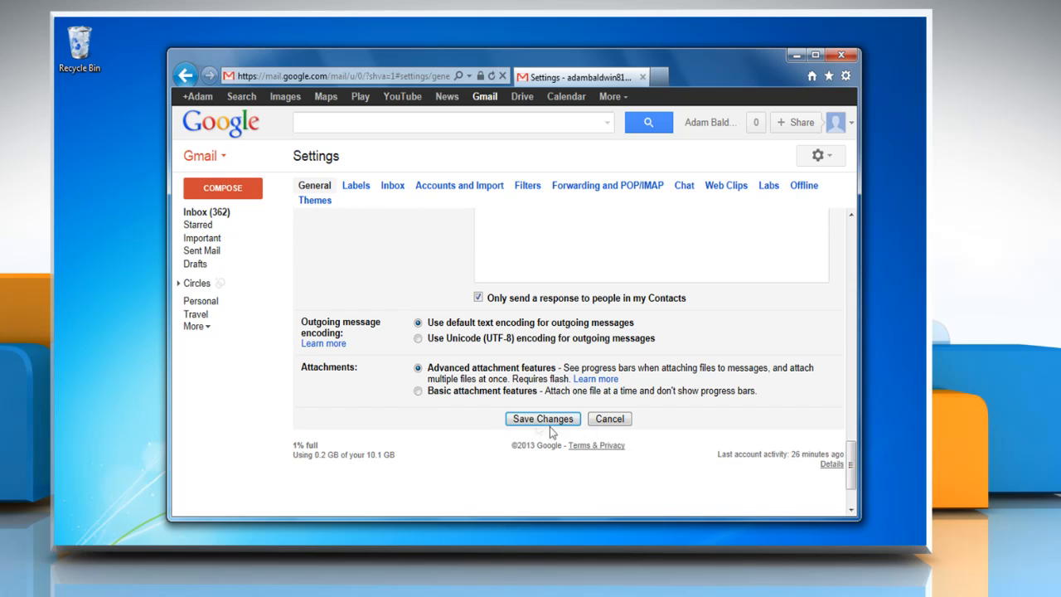